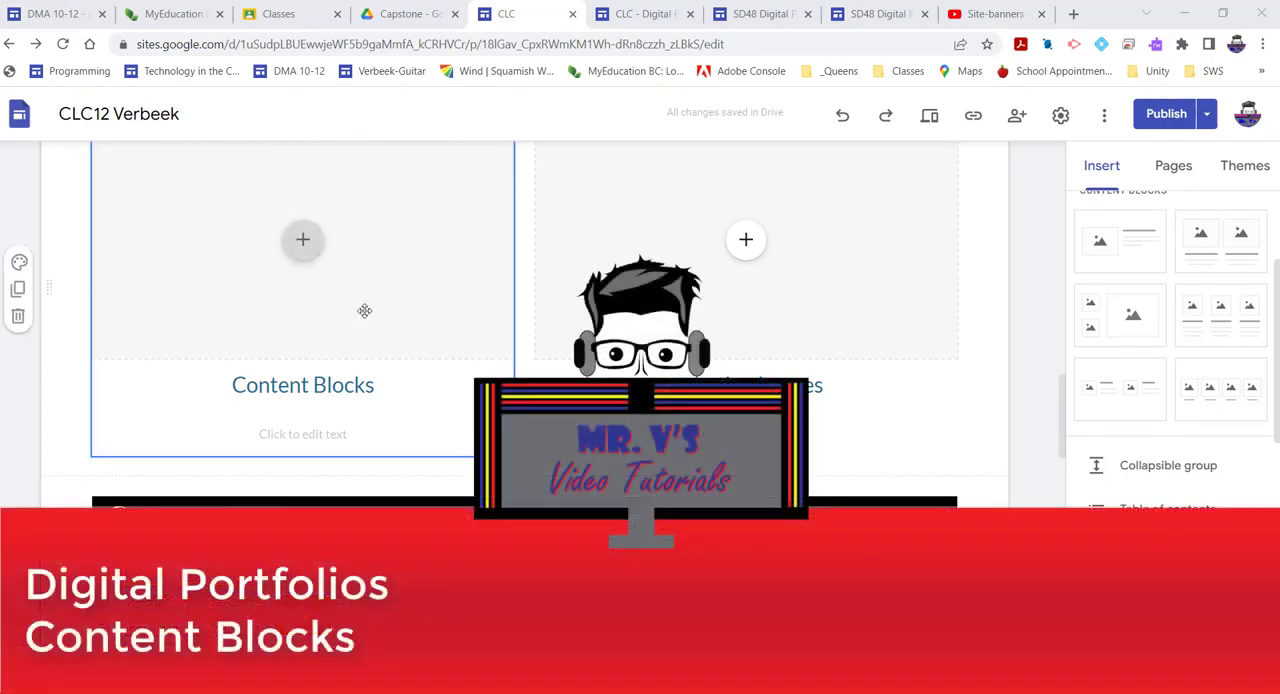
pyautogui.moveTo(364, 304)
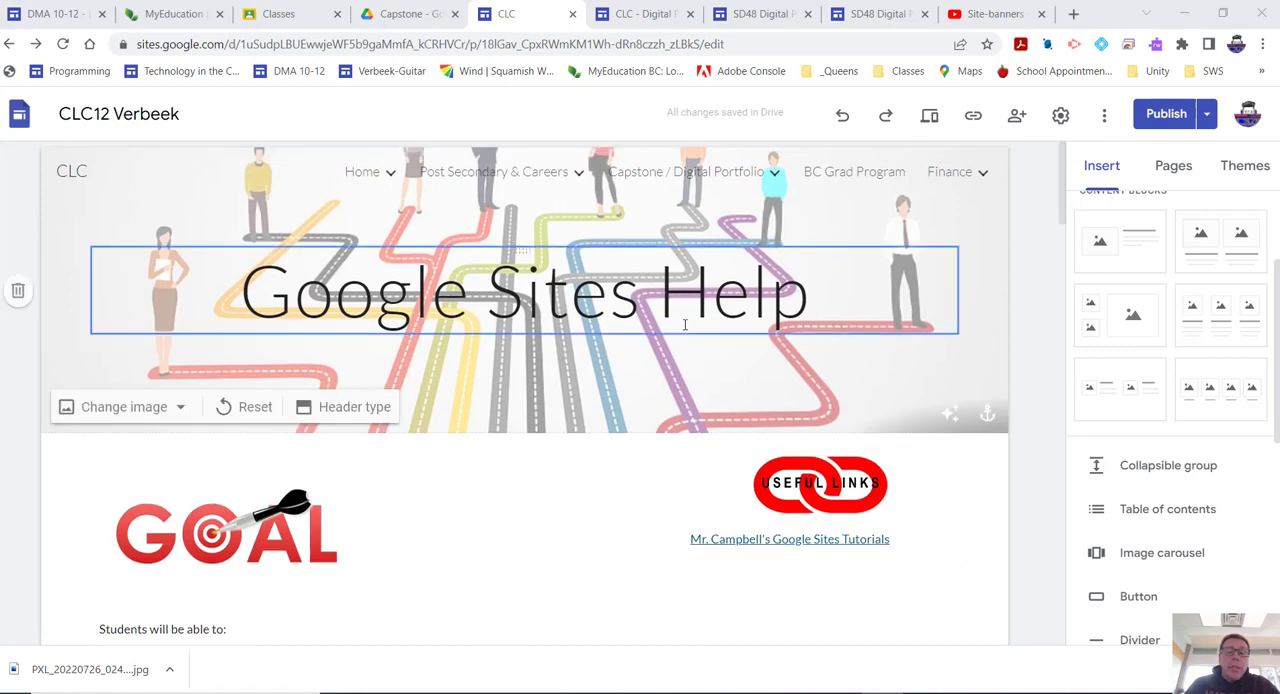
# Step: Scroll down the page to reach the new image-and-text content block below the video sections
pyautogui.scroll(-3)
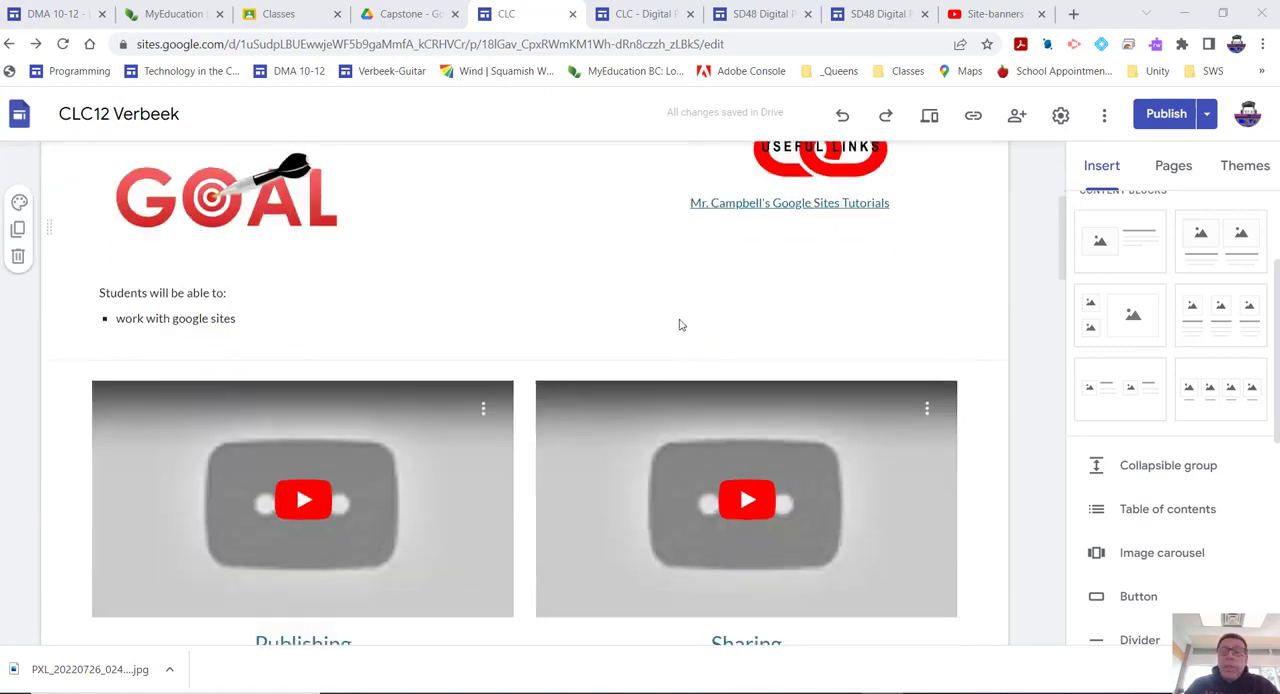
pyautogui.scroll(-3)
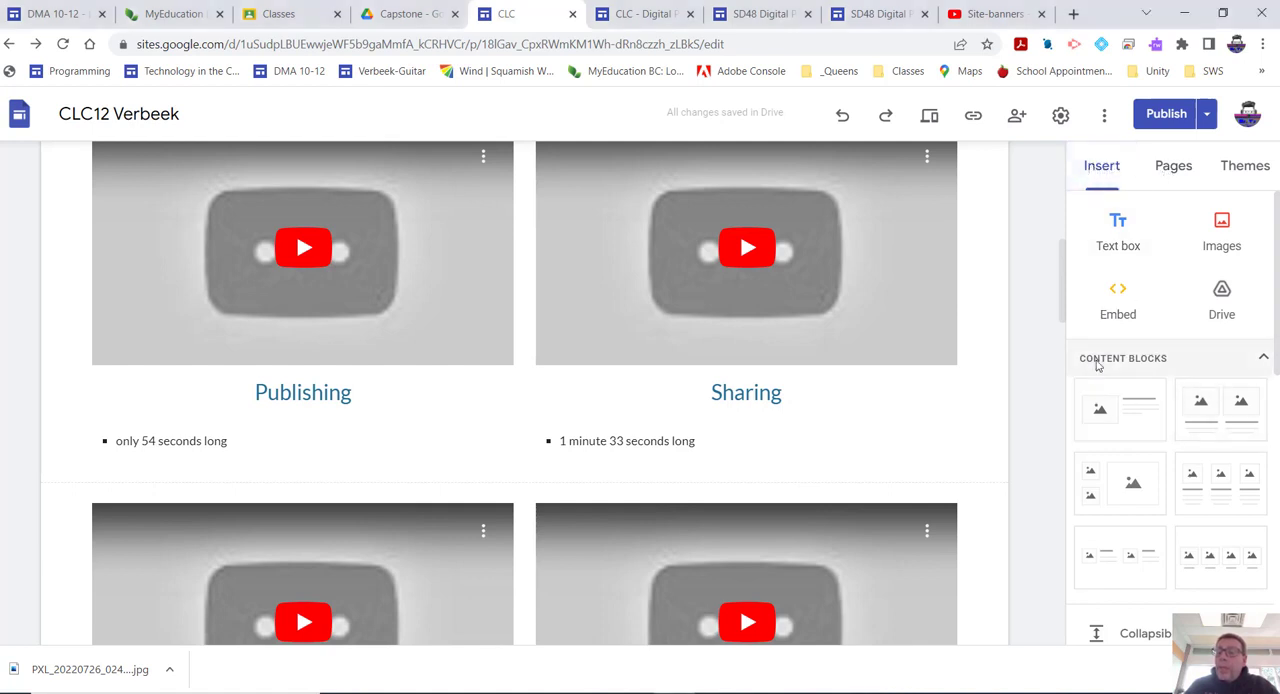
pyautogui.scroll(-3)
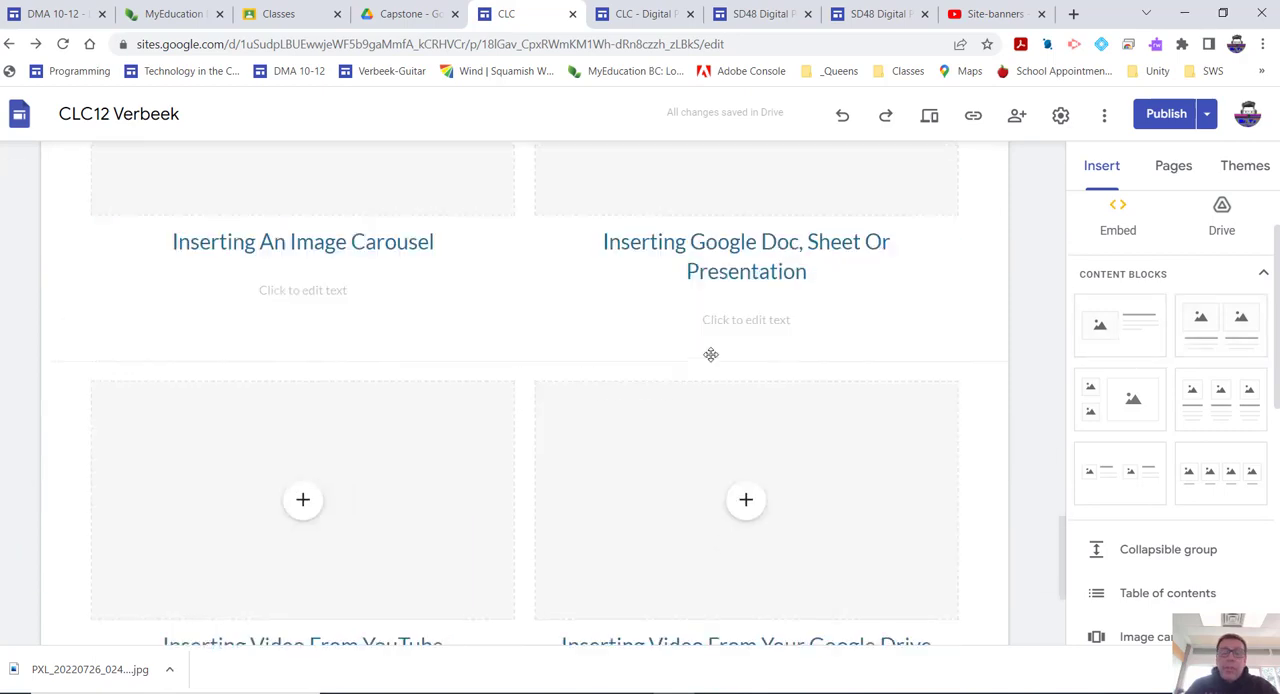
pyautogui.scroll(-3)
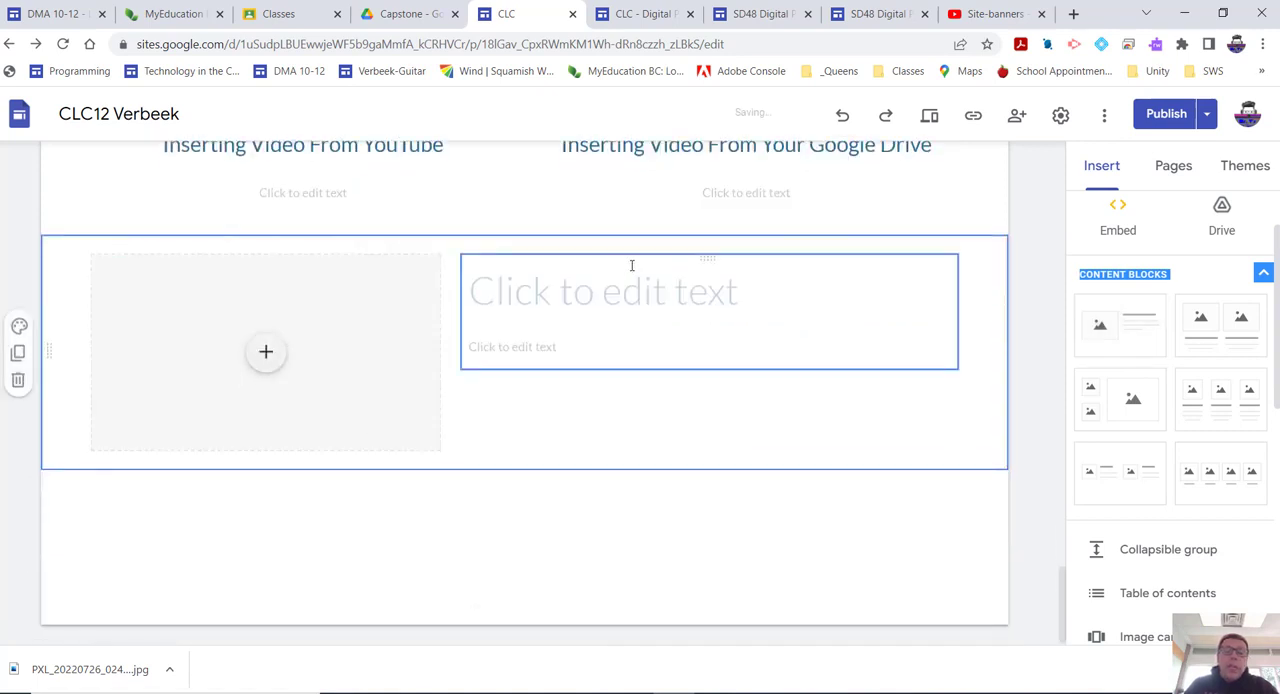
# Step: Enlarge the new section's image placeholder by dragging its bottom-right handle wider and taller
pyautogui.click(604, 292)
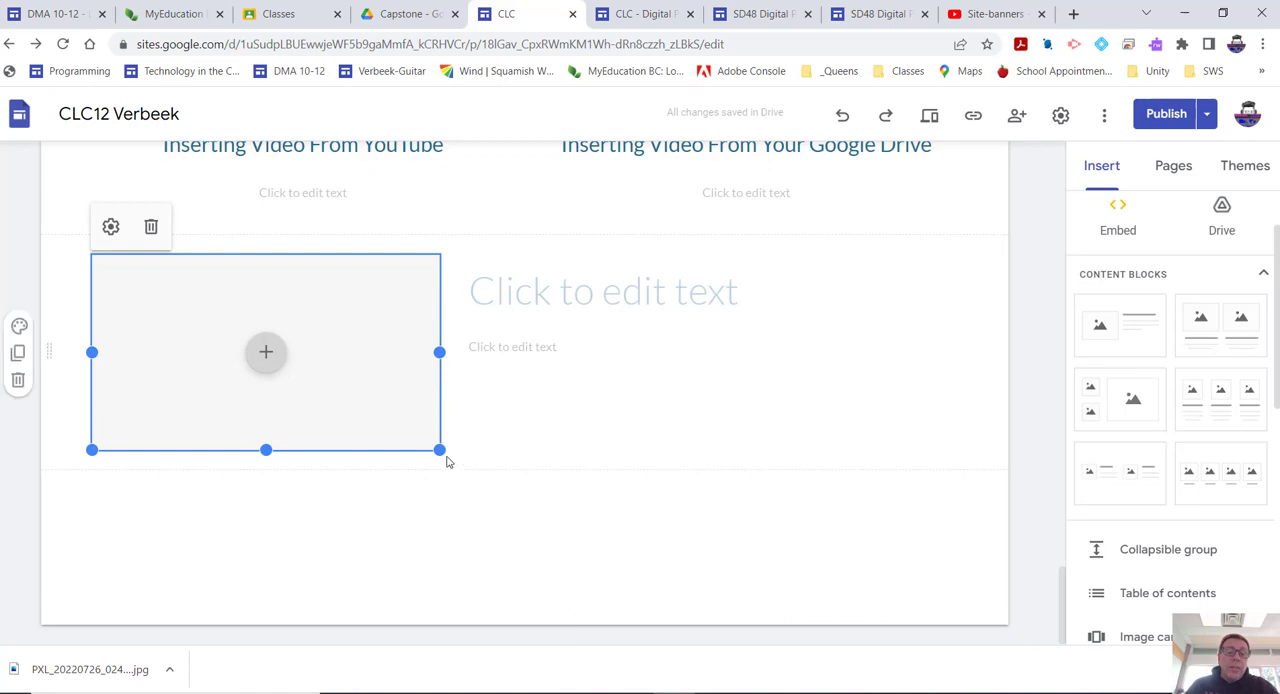
pyautogui.moveTo(438, 450); pyautogui.dragTo(572, 528)
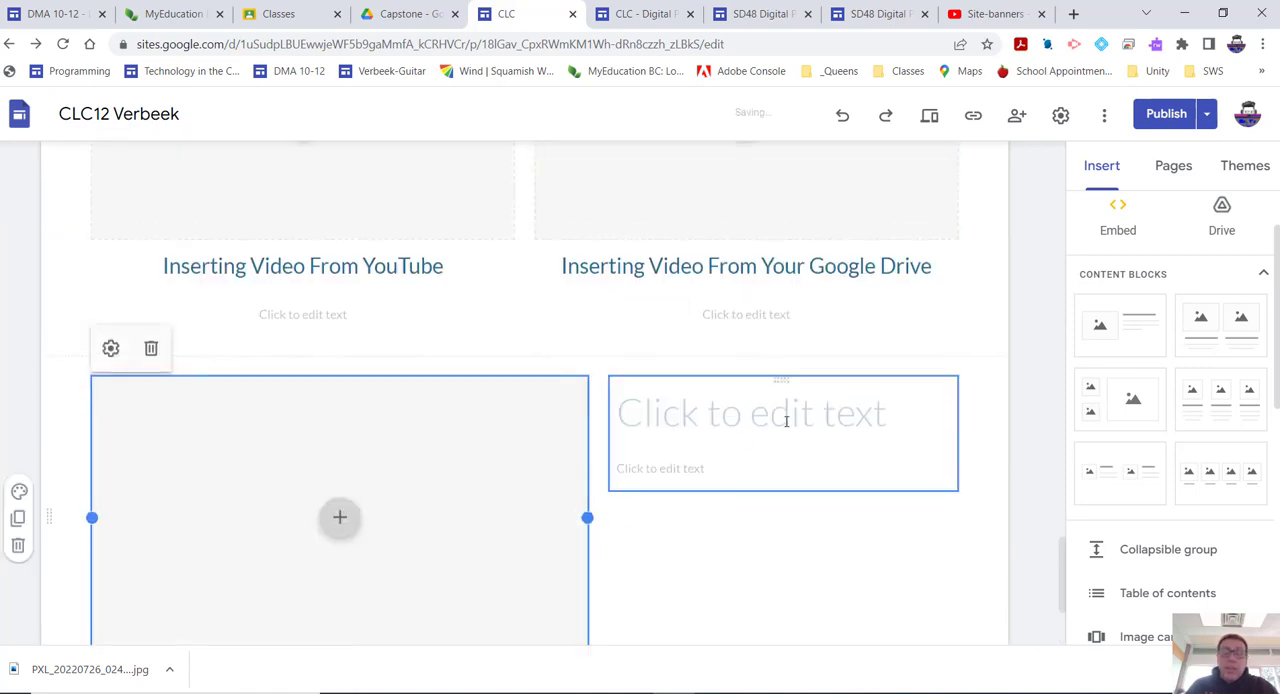
pyautogui.scroll(-3)
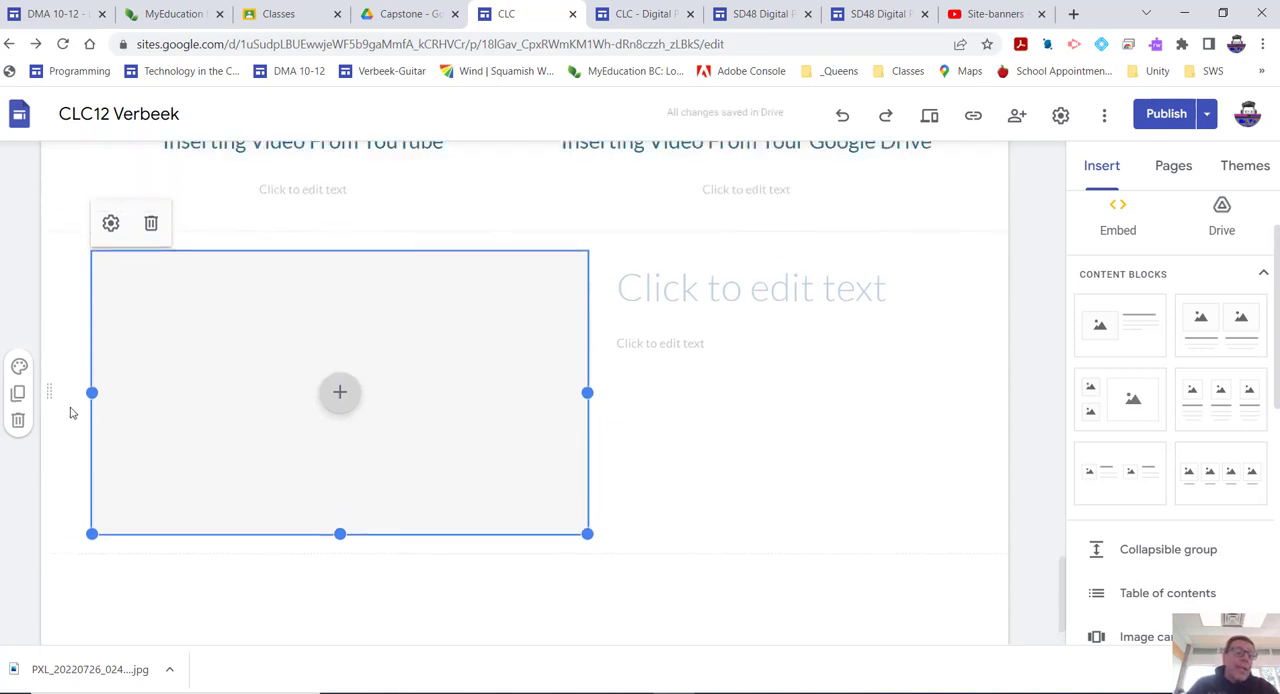
pyautogui.scroll(-3)
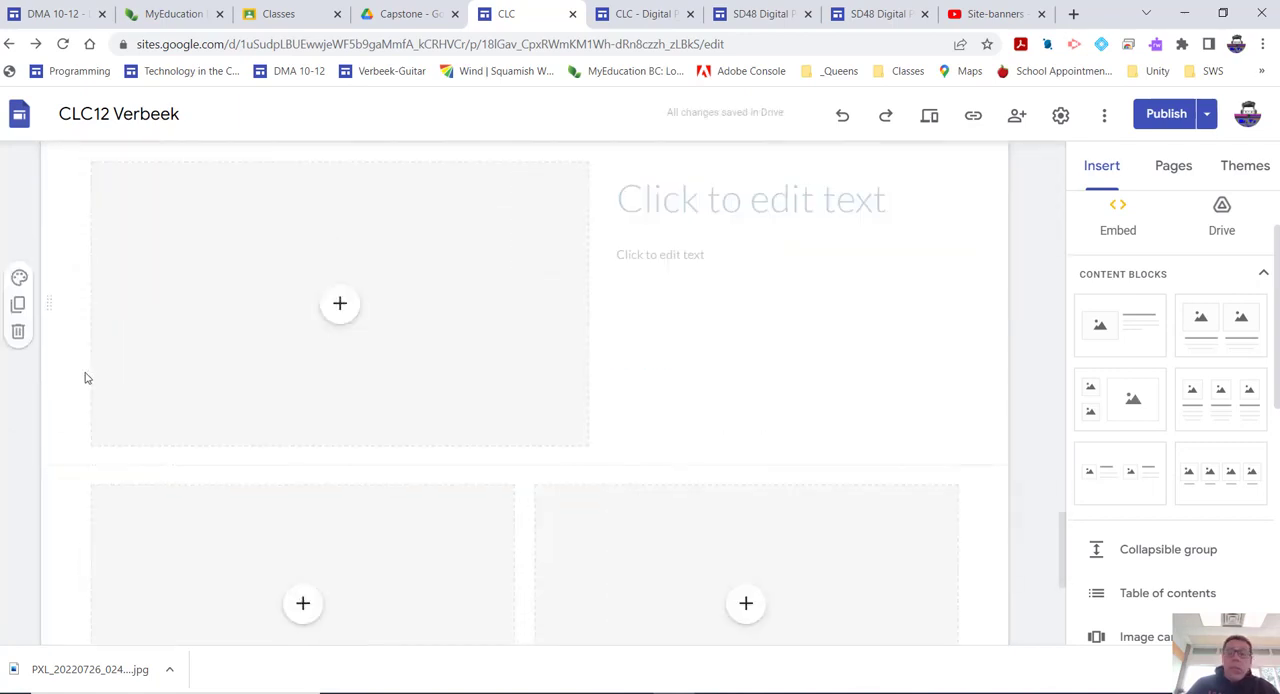
pyautogui.scroll(-3)
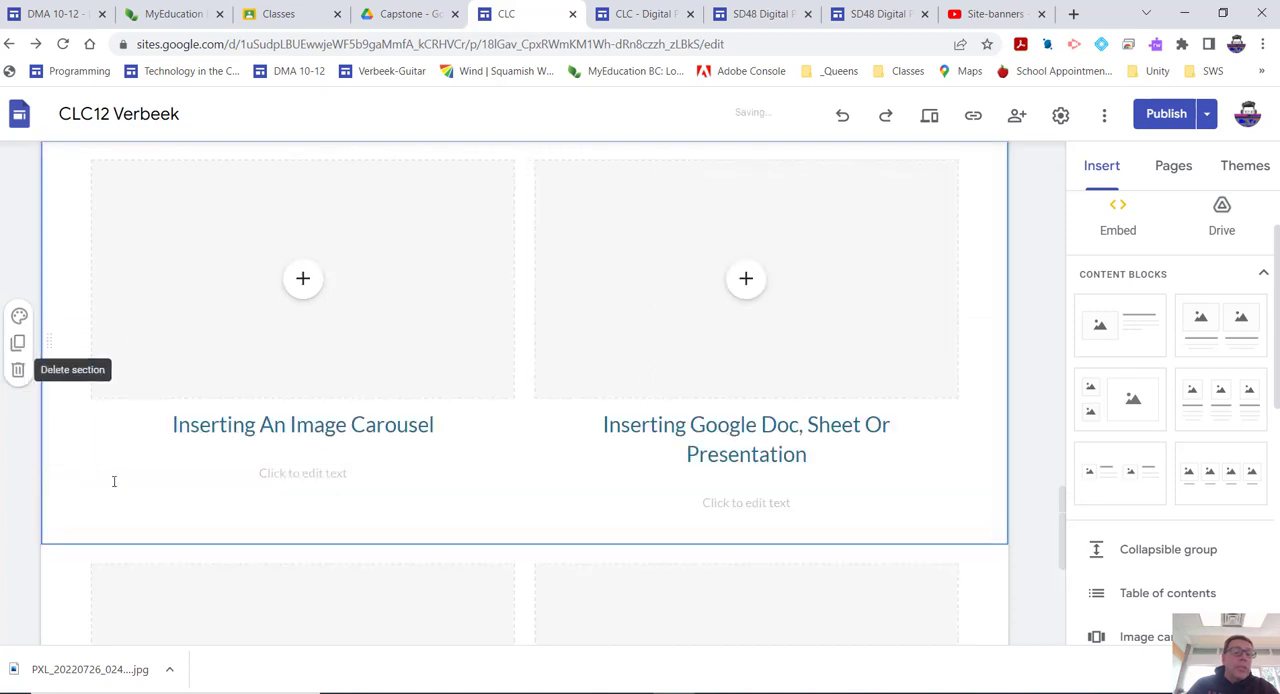
pyautogui.scroll(-3)
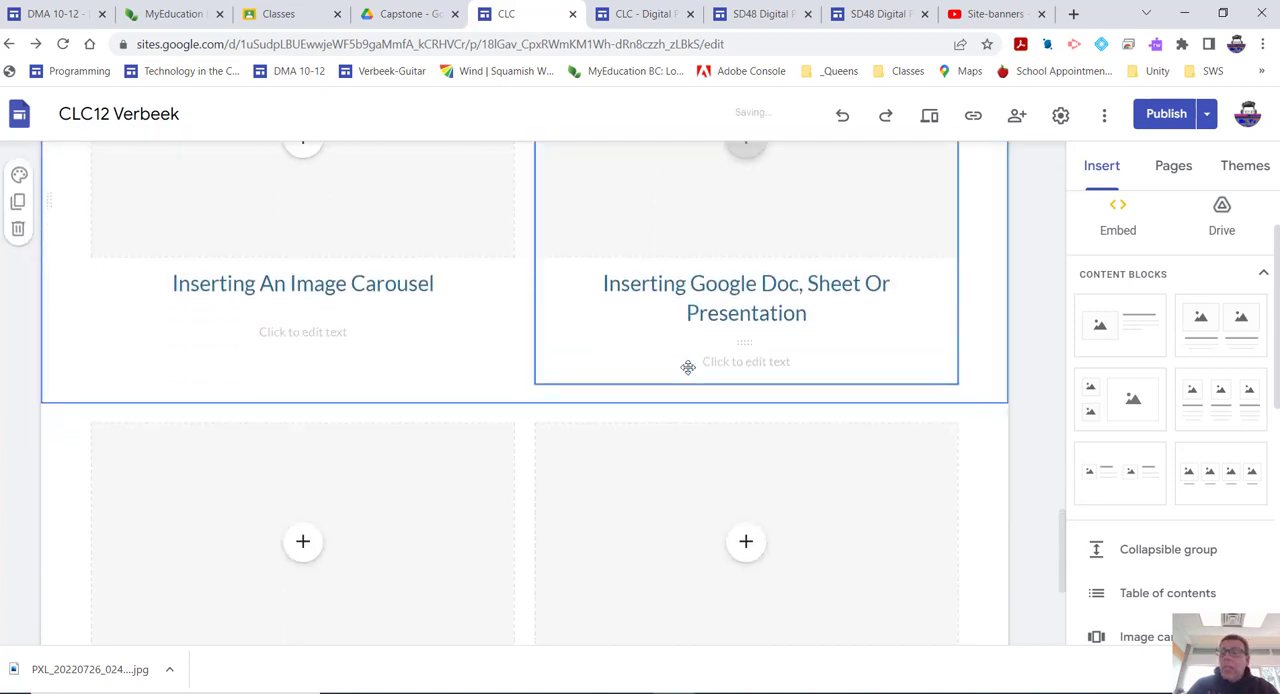
pyautogui.scroll(-3)
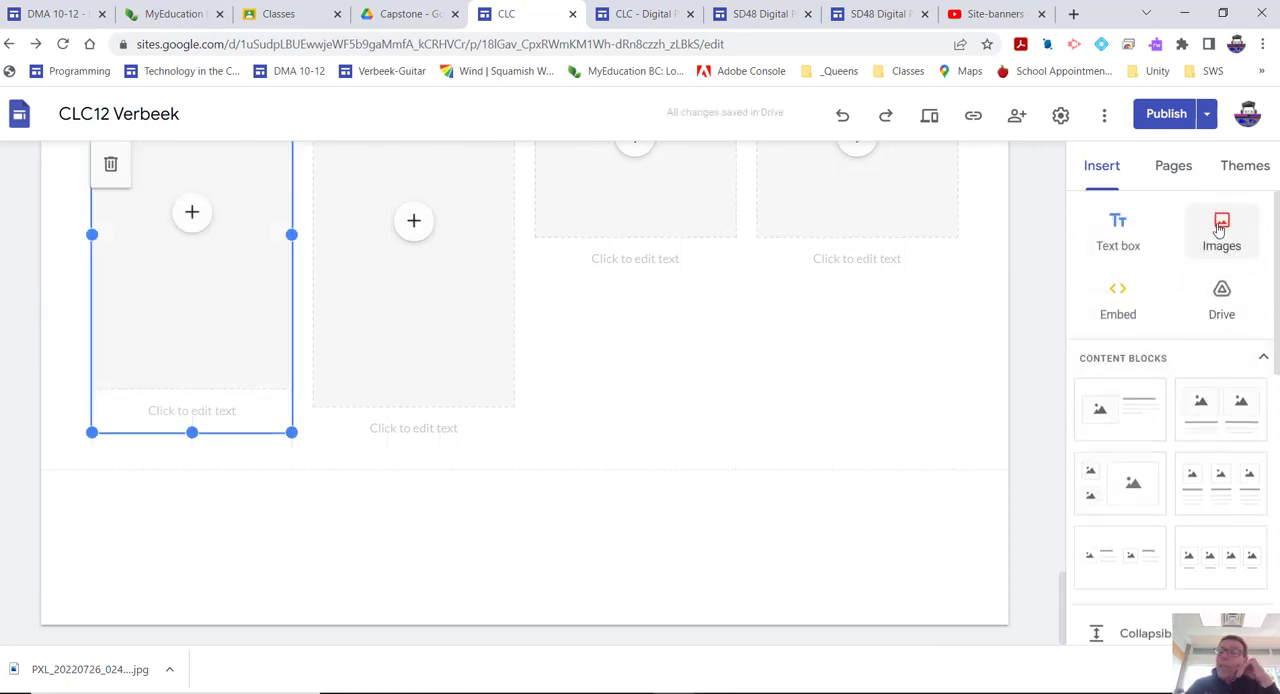
pyautogui.moveTo(1118, 230)
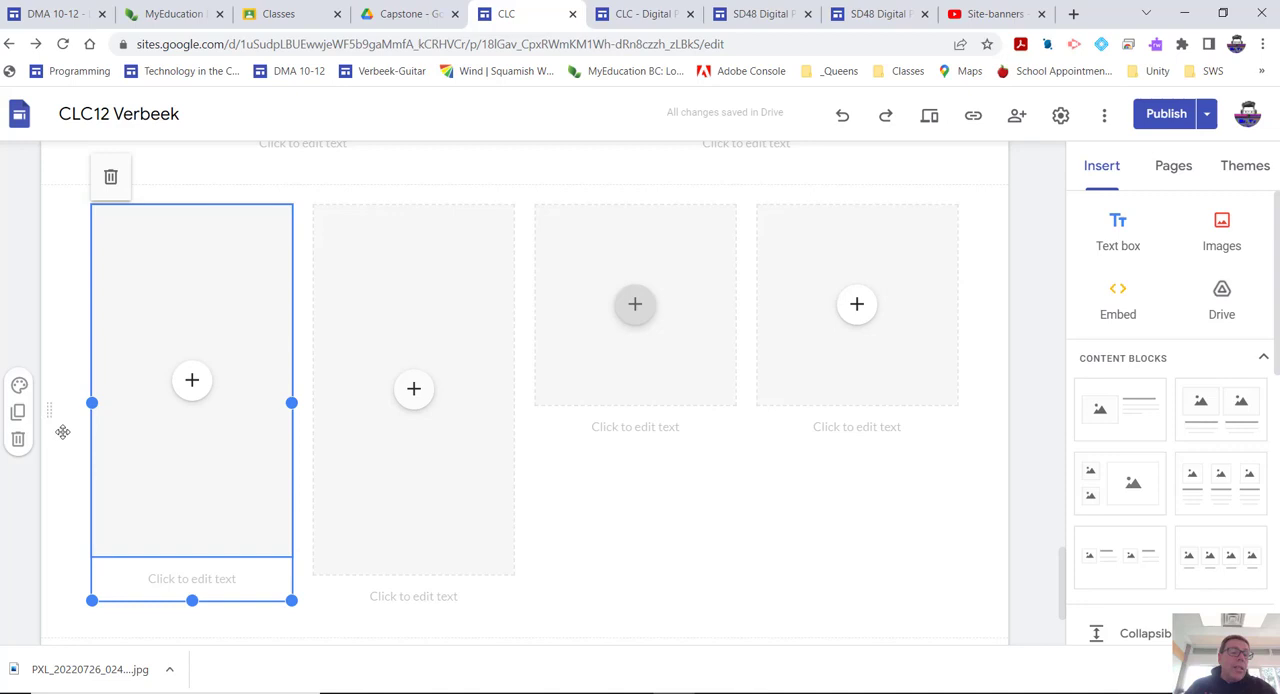
# Step: Scroll down to view the four-column block with its first image placeholder stretched taller
pyautogui.scroll(-3)
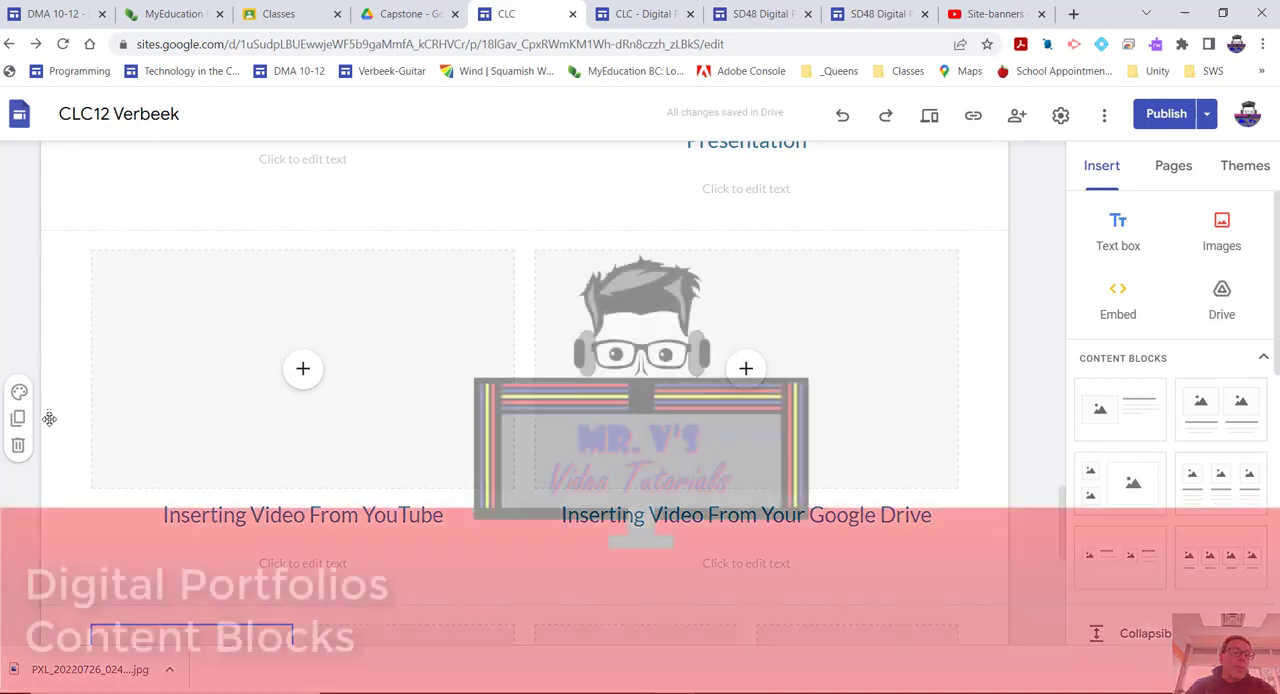
pyautogui.scroll(-3)
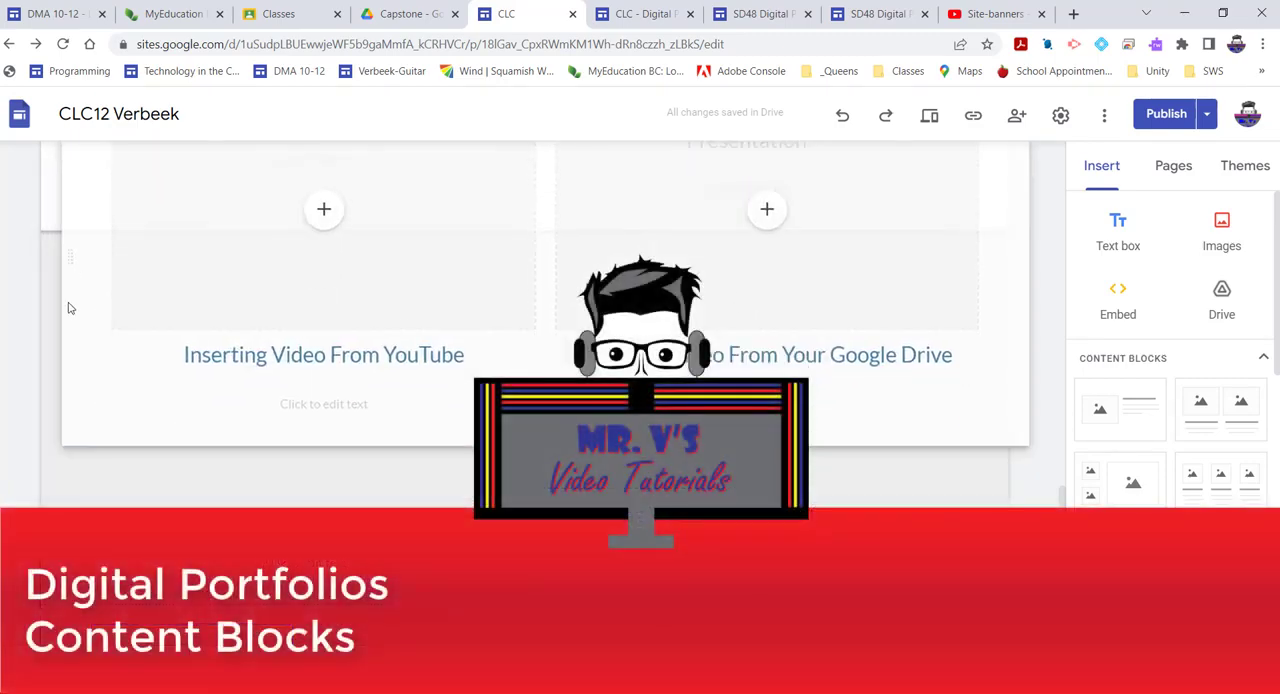